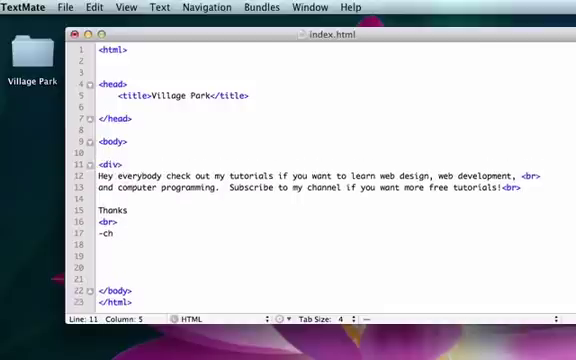
# Add style="color:red" to the div's opening tag, then start typing a background property.
pyautogui.write('style="color:')
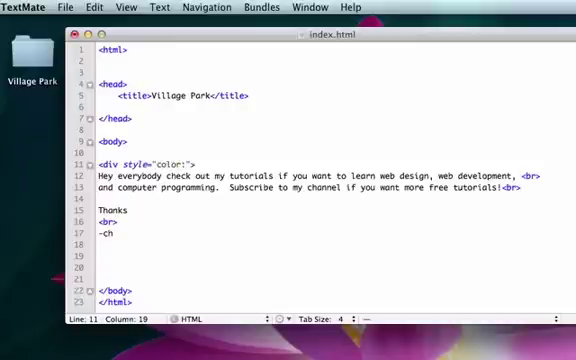
pyautogui.write('red')
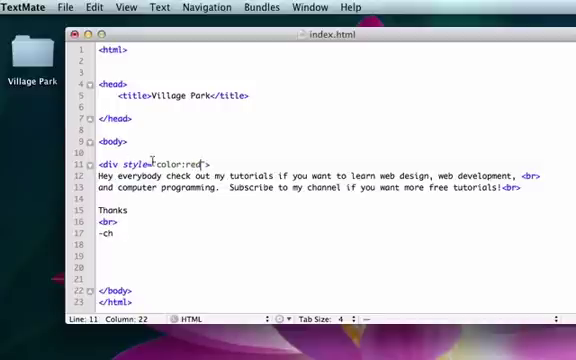
pyautogui.write('"')
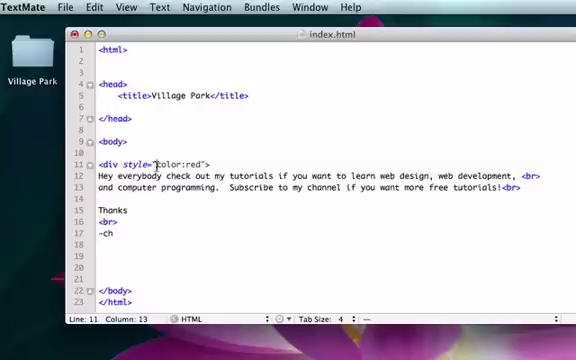
pyautogui.write('background')
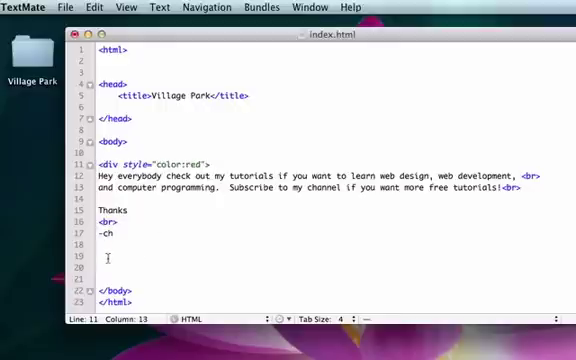
# Type </div> on line 19 to end the div block.
pyautogui.write('</')
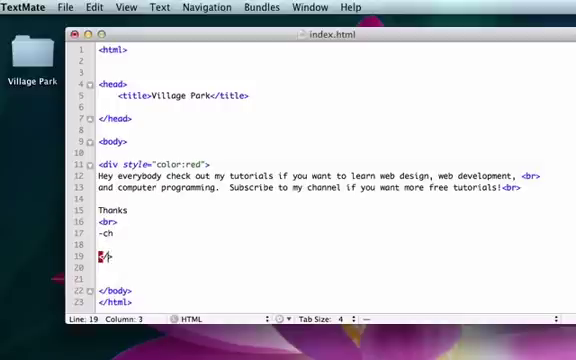
pyautogui.write('div>')
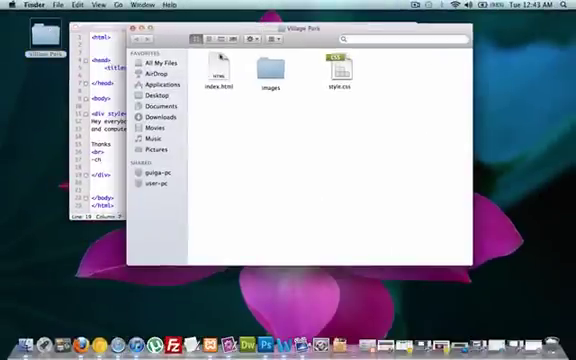
# Open index.html from Finder with Safari to preview the red div text.
pyautogui.rightClick(220, 72)
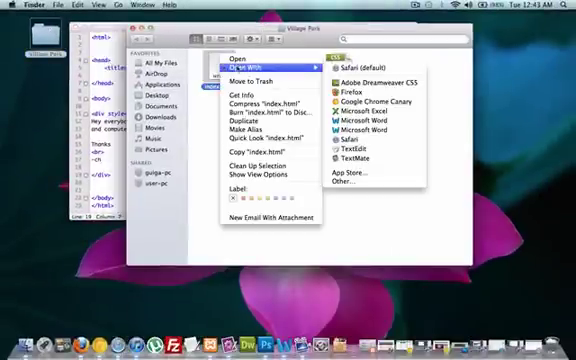
pyautogui.click(355, 63)
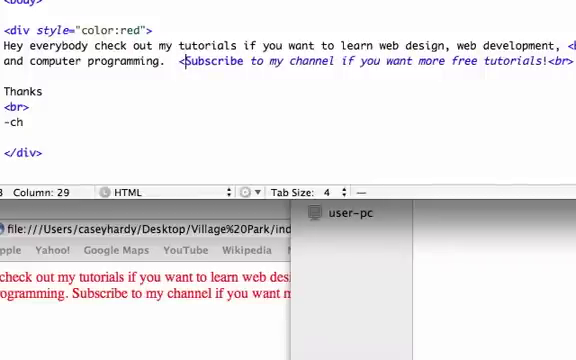
# Wrap 'Subscribe to my channel' in <span style="color:blue">.
pyautogui.write('span')
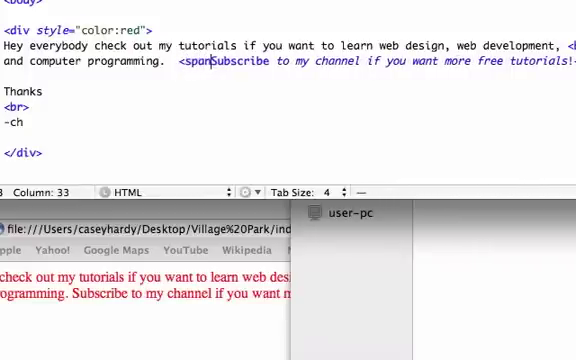
pyautogui.write('style="color:')
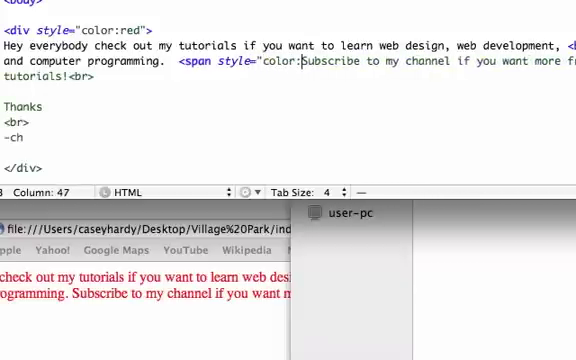
pyautogui.write('blue">')
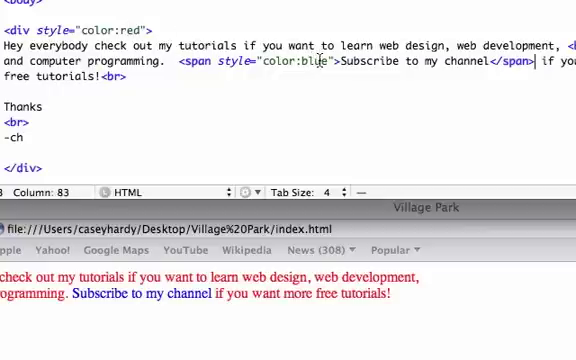
# Change the span colour to purple, then yellow, then start a hex value.
pyautogui.write('pu')
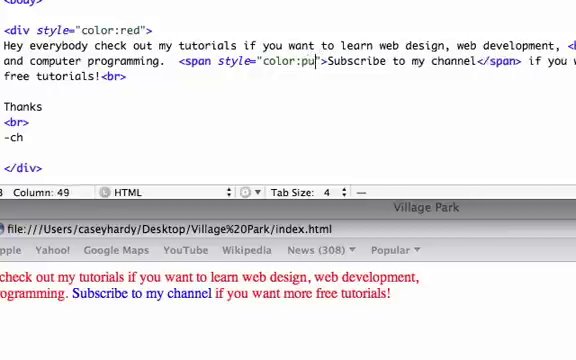
pyautogui.write('rple')
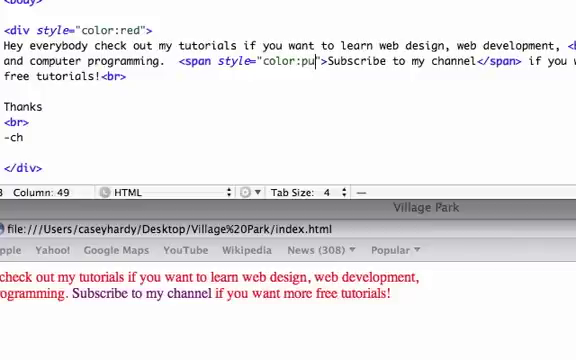
pyautogui.press('BackSpace')
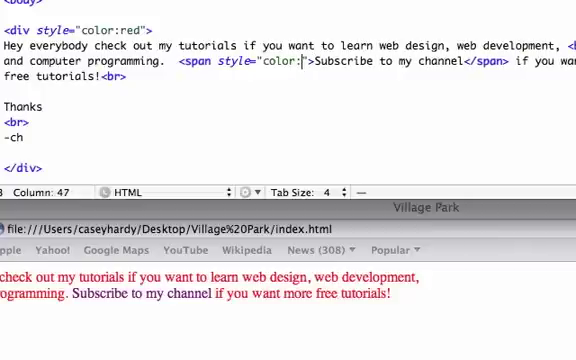
pyautogui.write('yellow')
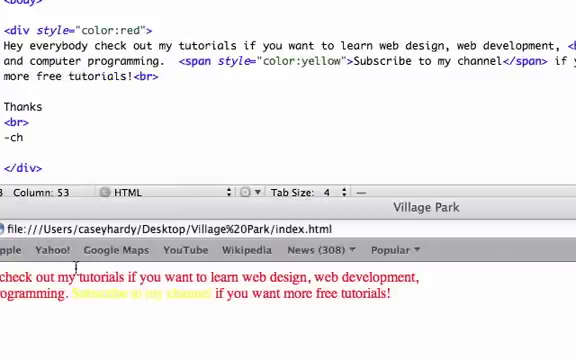
pyautogui.moveTo(195, 315)
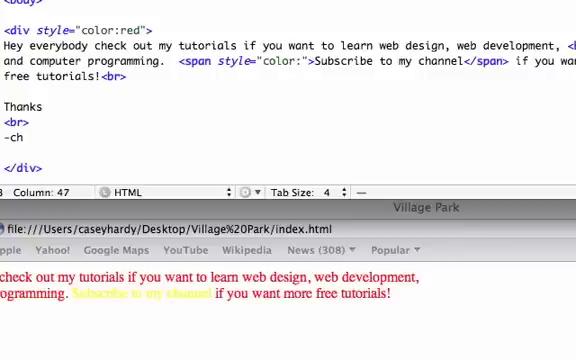
pyautogui.write('#')
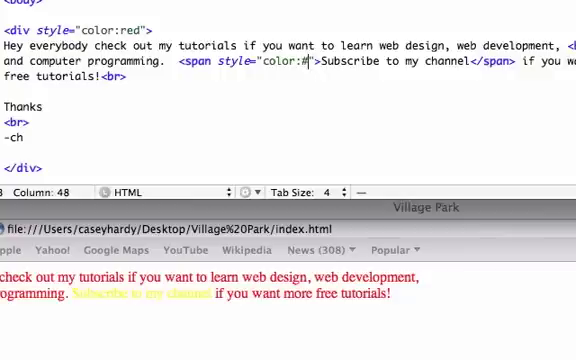
# Finish the span's colour value as #FF4800.
pyautogui.write('FF4')
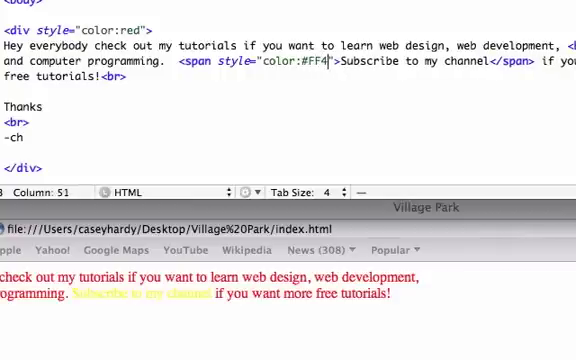
pyautogui.write('800')
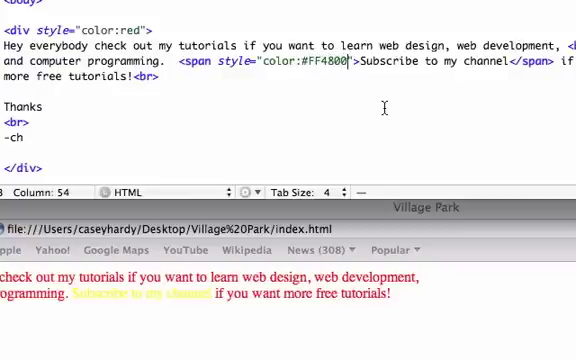
pyautogui.moveTo(218, 312)
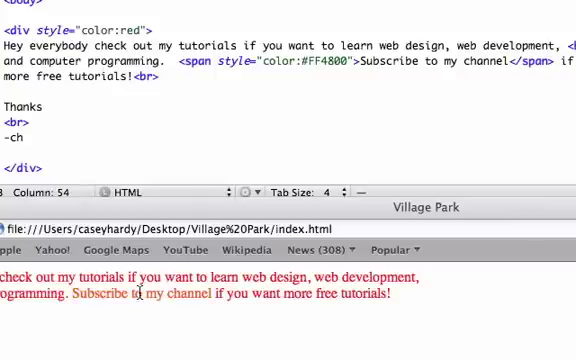
pyautogui.moveTo(217, 295)
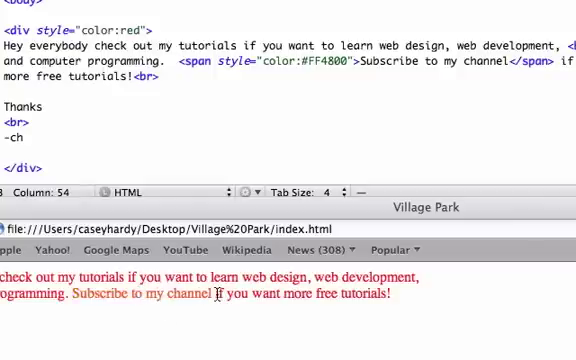